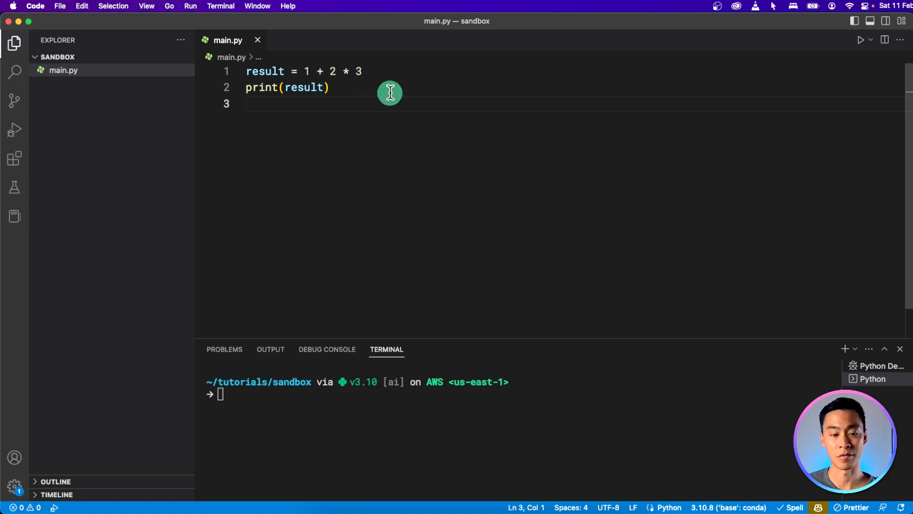
Step: Run main.py to print 7, then wrap 1 + 2 in parentheses on line 1
left_click(863, 44)
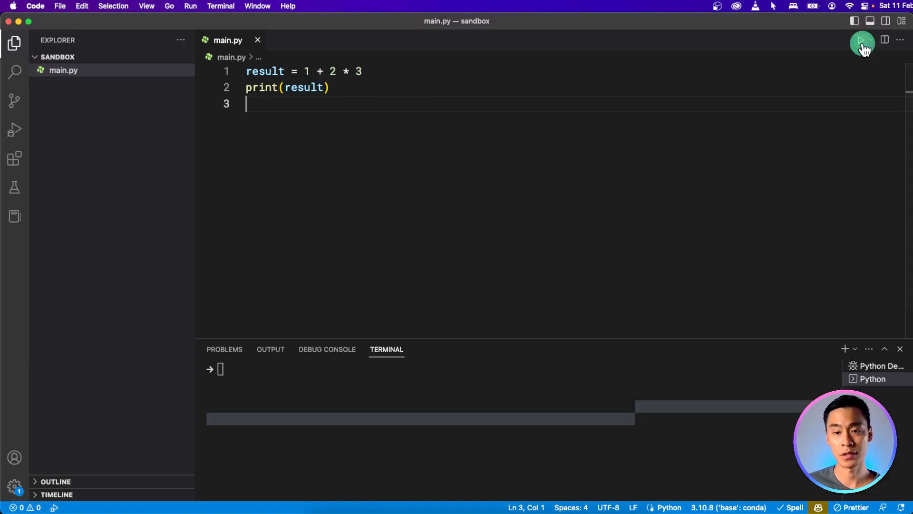
left_click(862, 42)
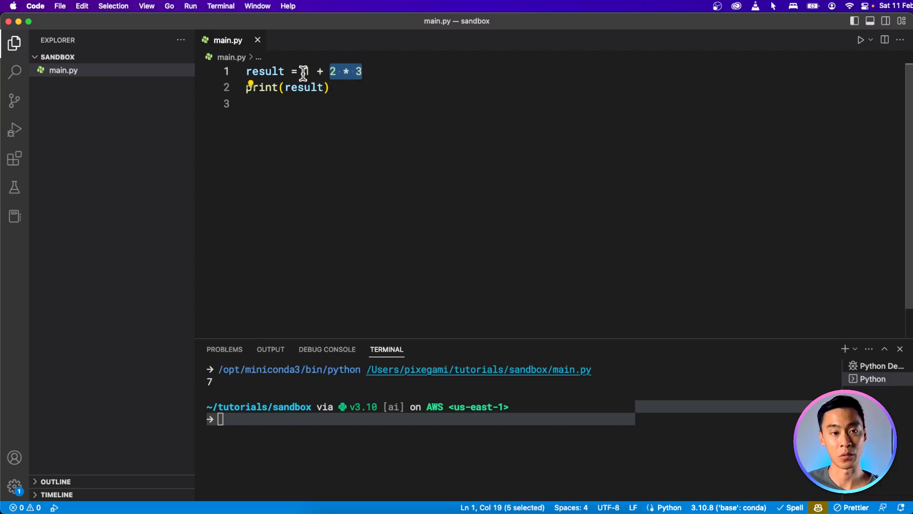
left_click(303, 71)
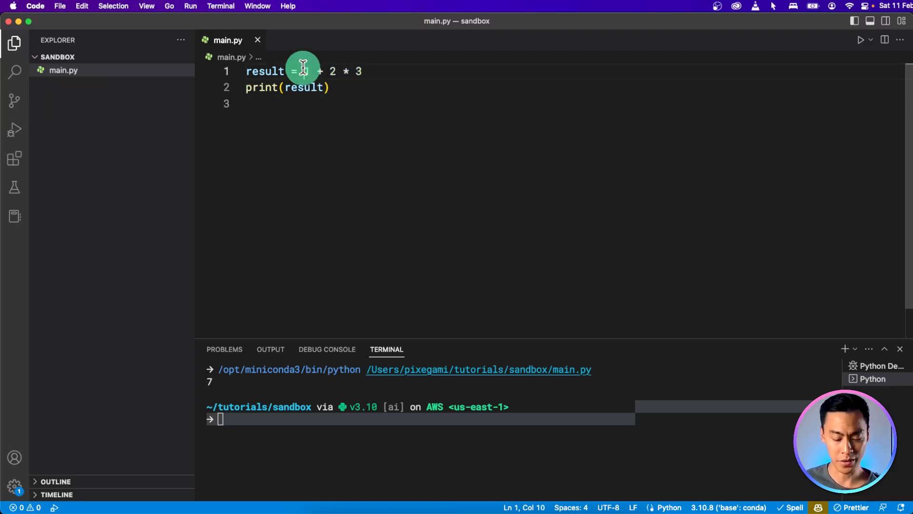
type("(")
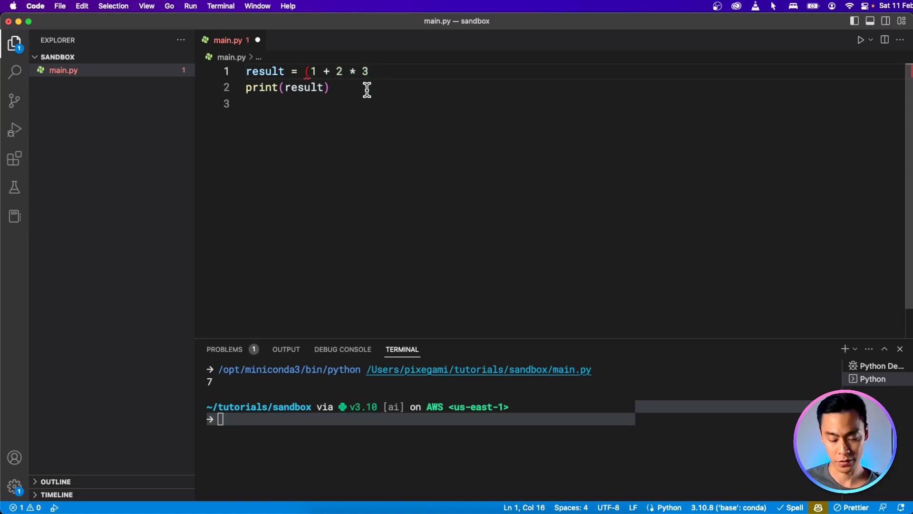
type(")")
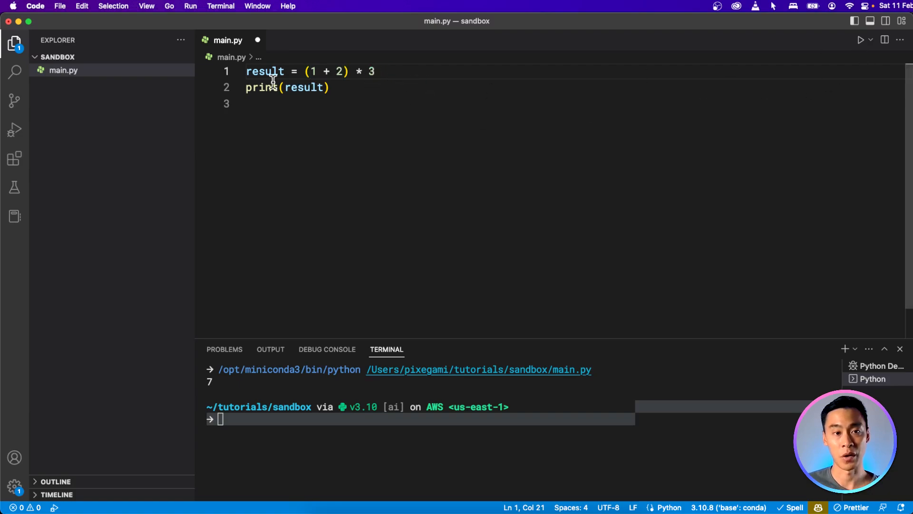
Step: Select the existing code in main.py to delete it
left_click_drag(310, 71, 344, 70)
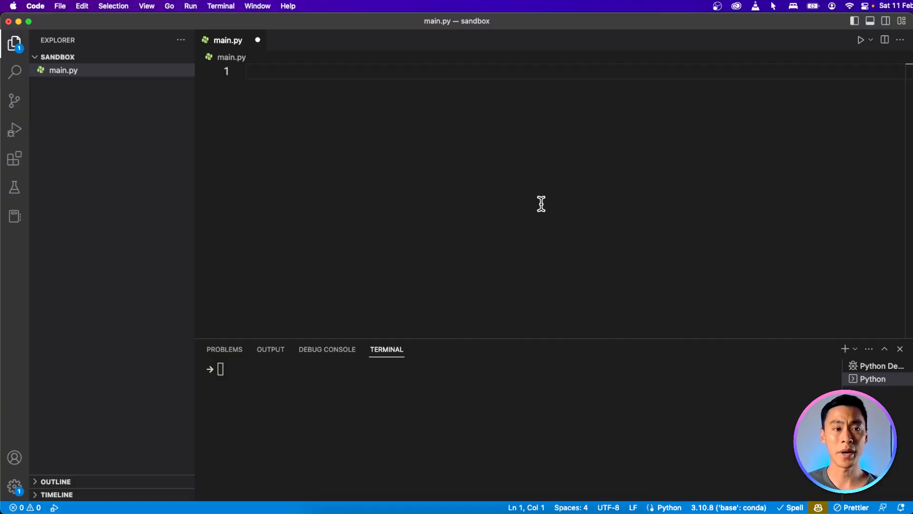
Step: Write x = 1 and the following x lines, selecting the stray y name to replace it
left_click(251, 71)
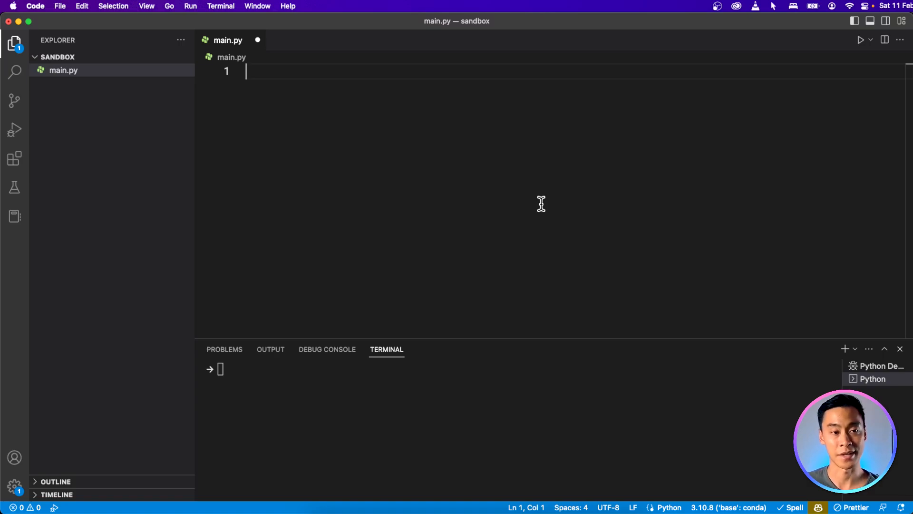
type("x = 1")
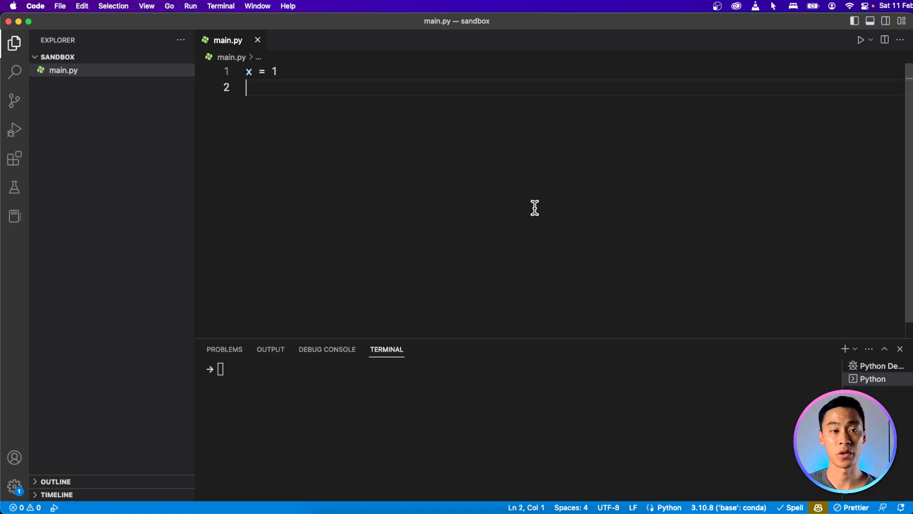
key("enter")
type("print(x")
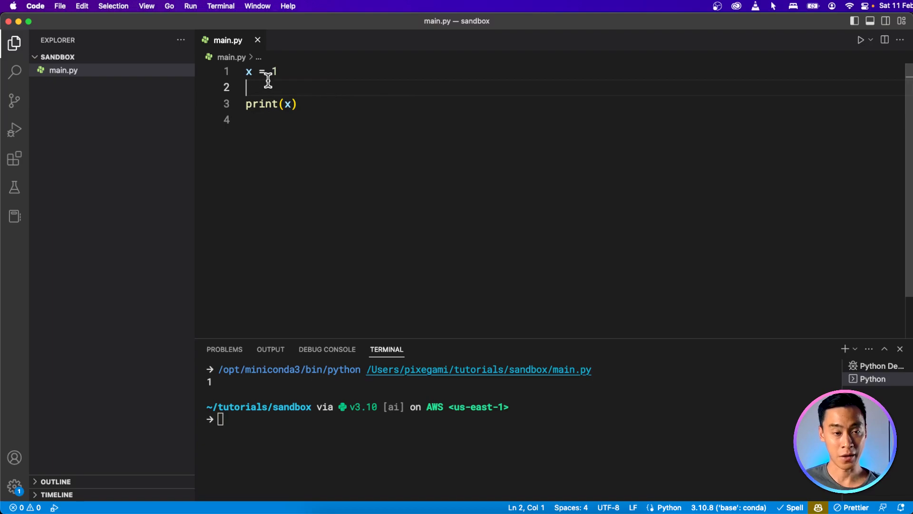
type("x + 1")
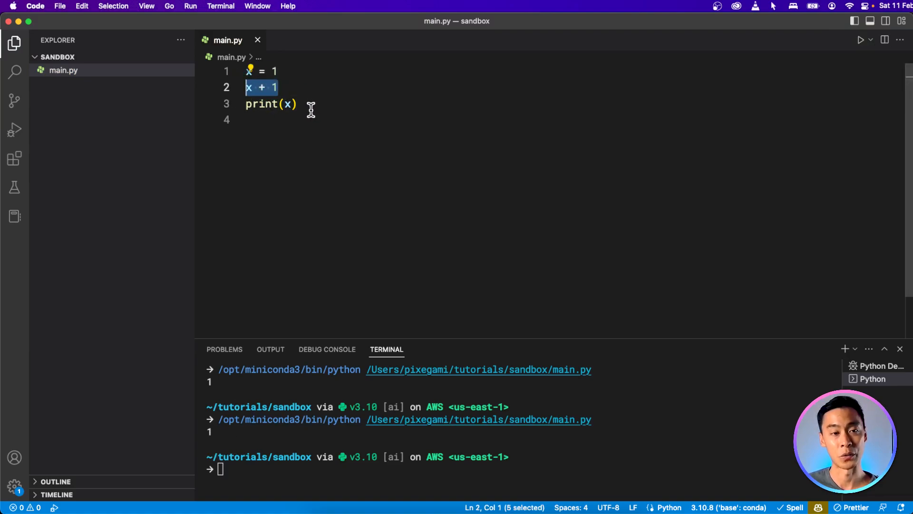
mouse_move(251, 88)
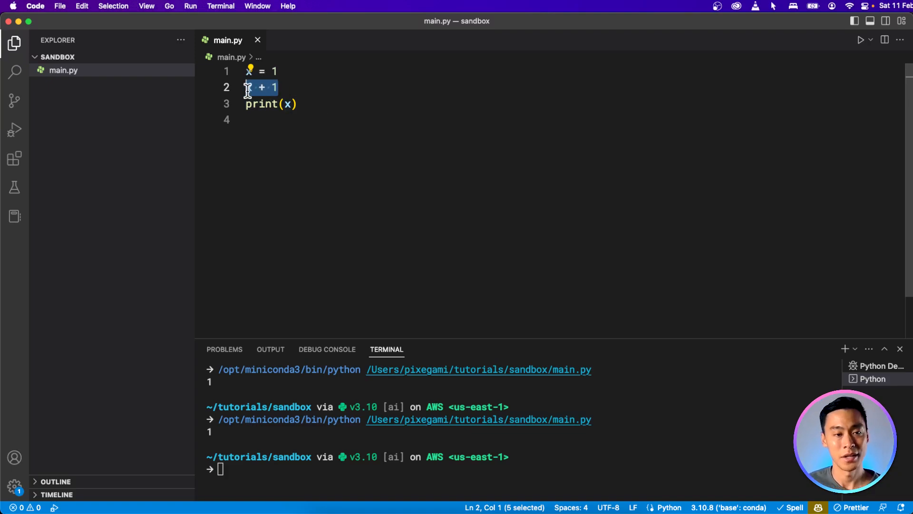
type("y =")
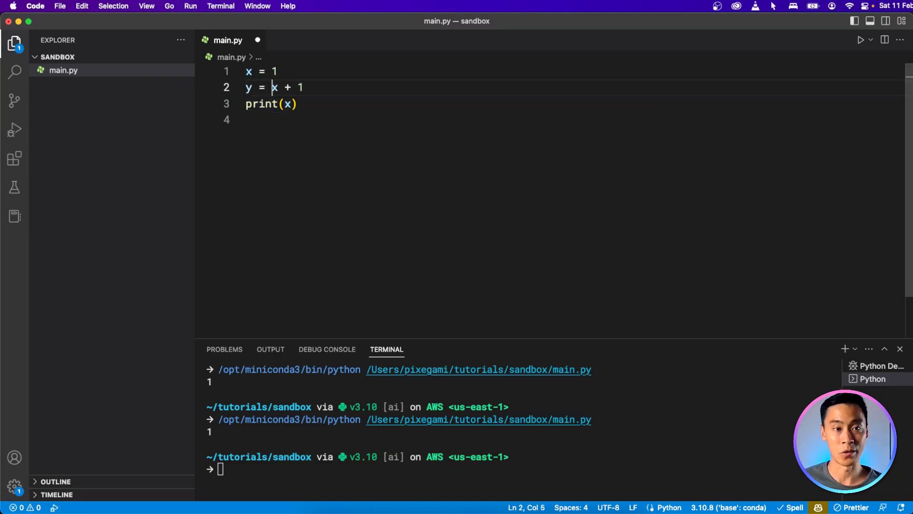
double_click(286, 104)
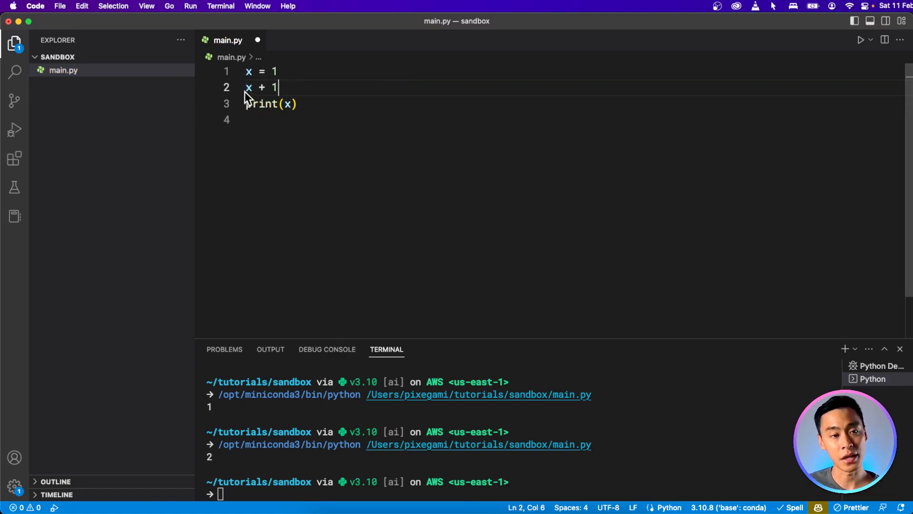
Step: Rewrite line 2 as x = x + 1, then as the shorthand x += 1
type("x =")
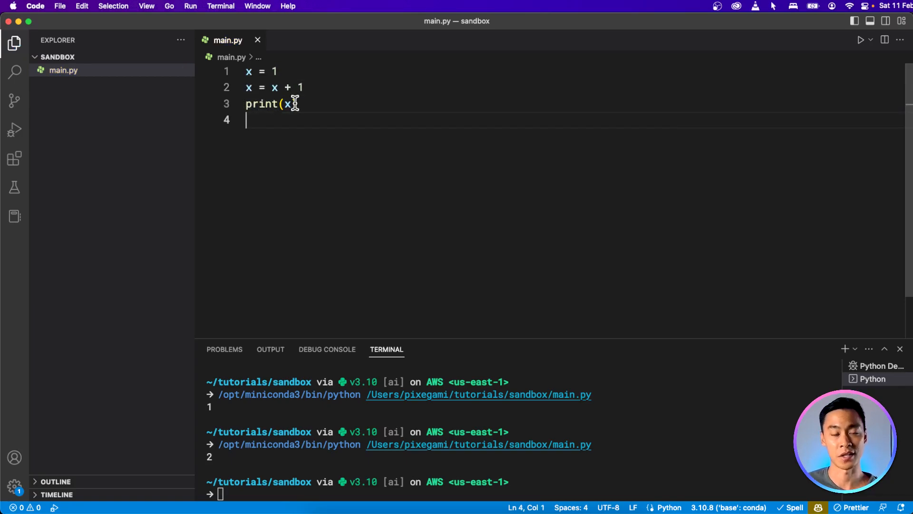
mouse_move(274, 88)
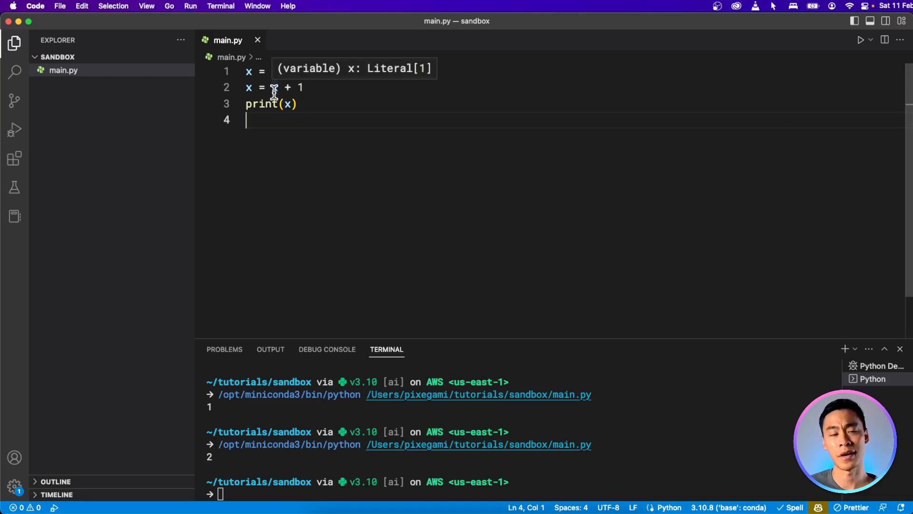
double_click(274, 88)
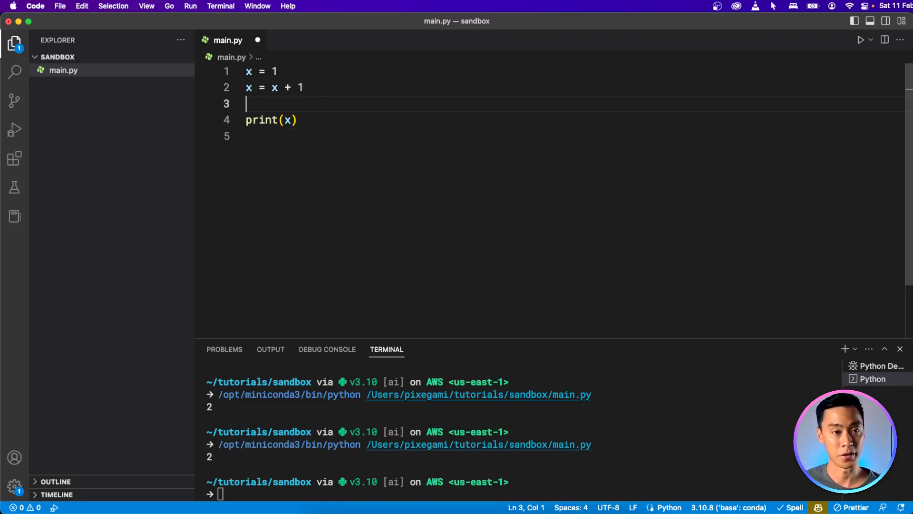
type("x +=")
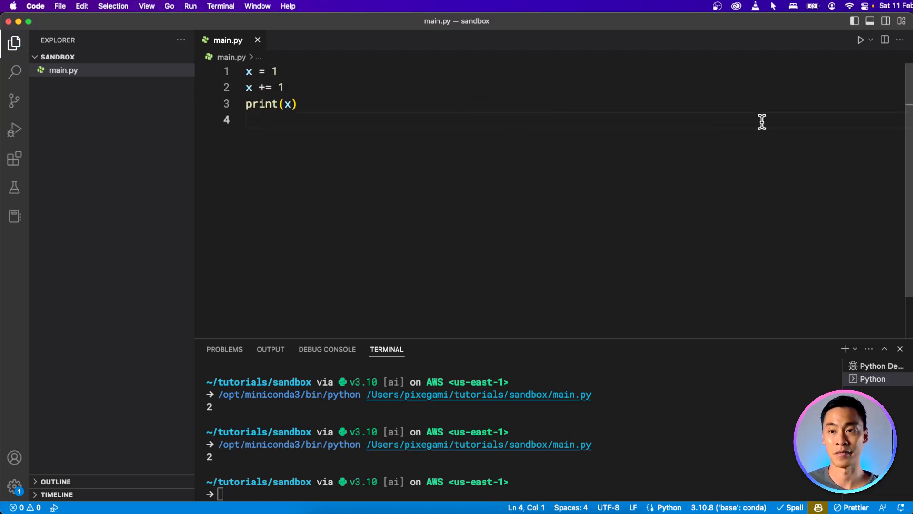
mouse_move(223, 464)
type("# Should I make a coffee right now?")
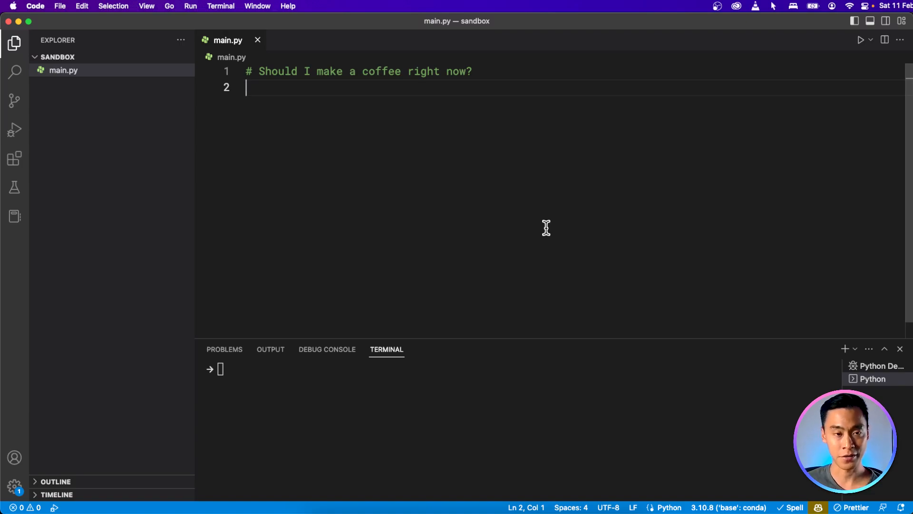
Step: Write is_cup_empty = False, is_daytime, should_make_coffee and a print line, then run it
type("is_cup_empty = False")
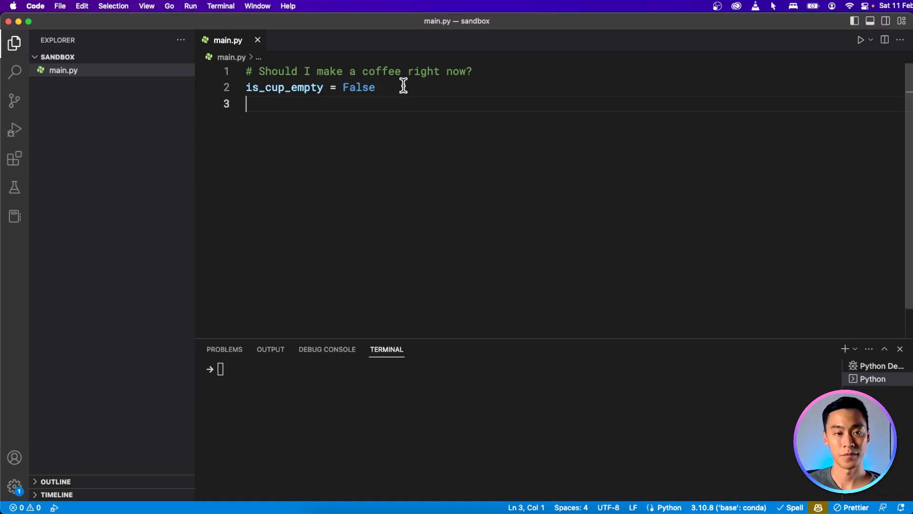
mouse_move(383, 97)
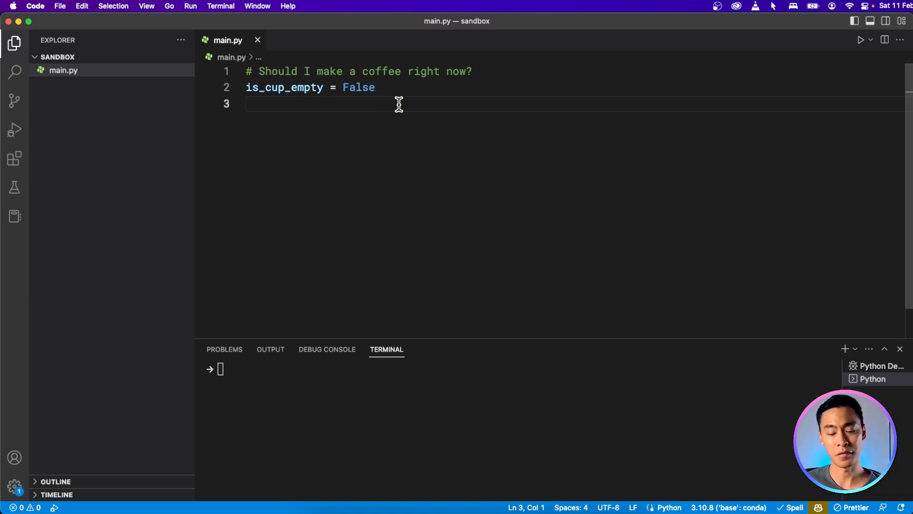
type("is_daytime = True")
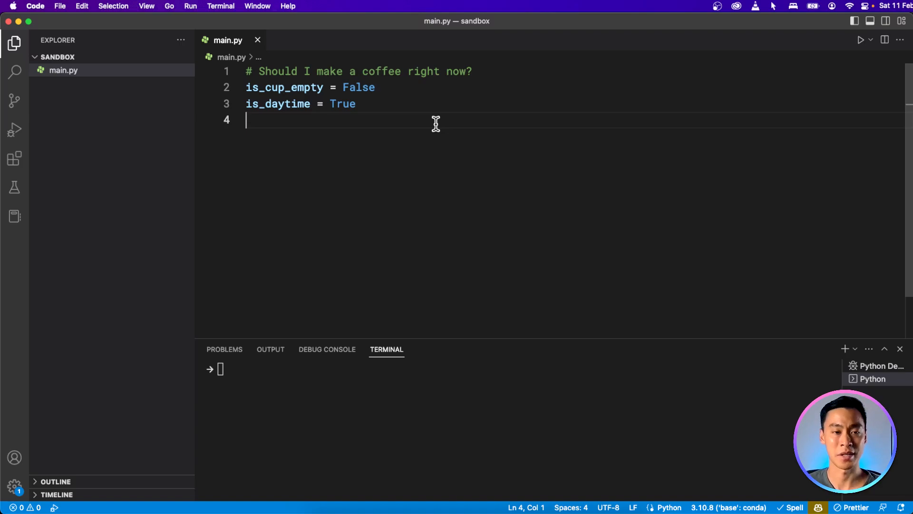
type("should_make_coffee =")
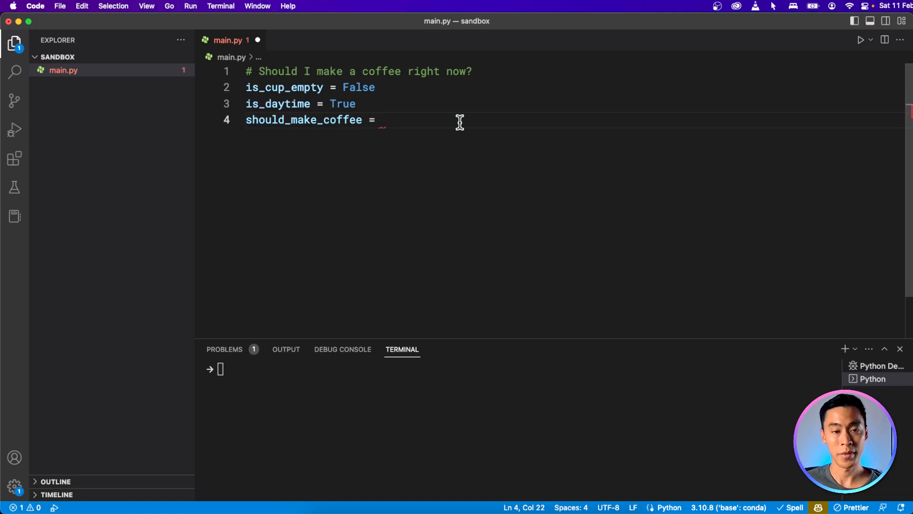
type("is_cup_empty and is_daytime")
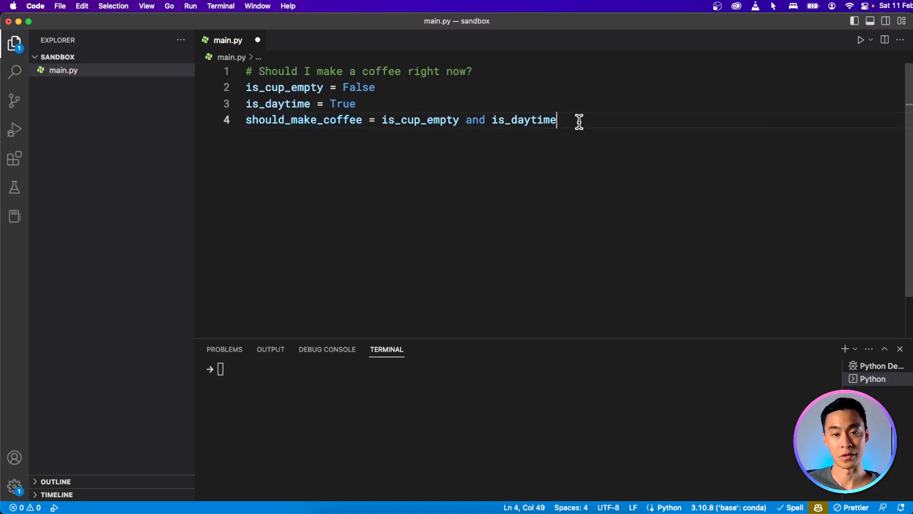
type("p")
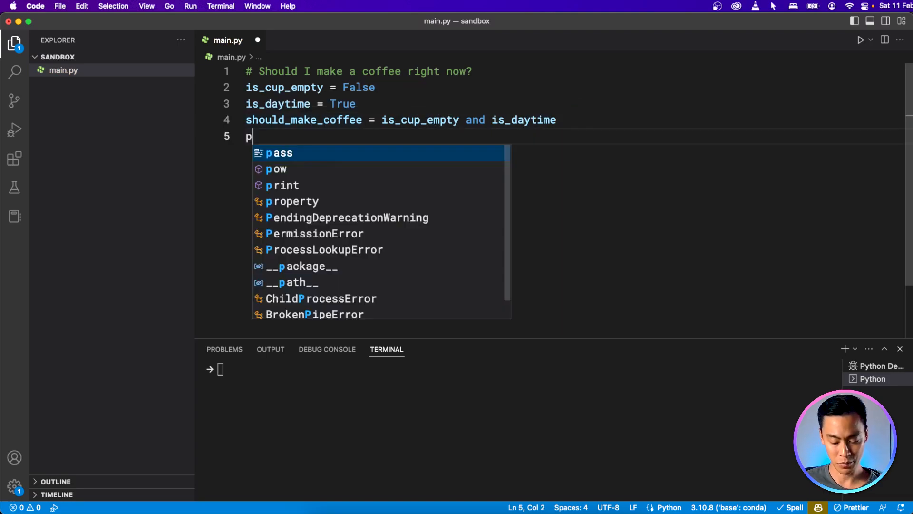
left_click(861, 40)
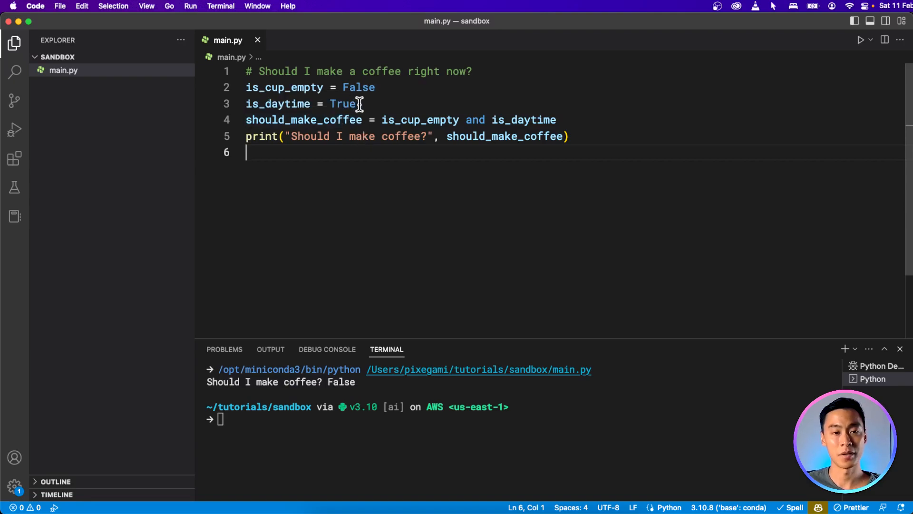
Step: Set is_cup_empty to True and rerun, set is_daytime to False, then select the code
double_click(358, 88)
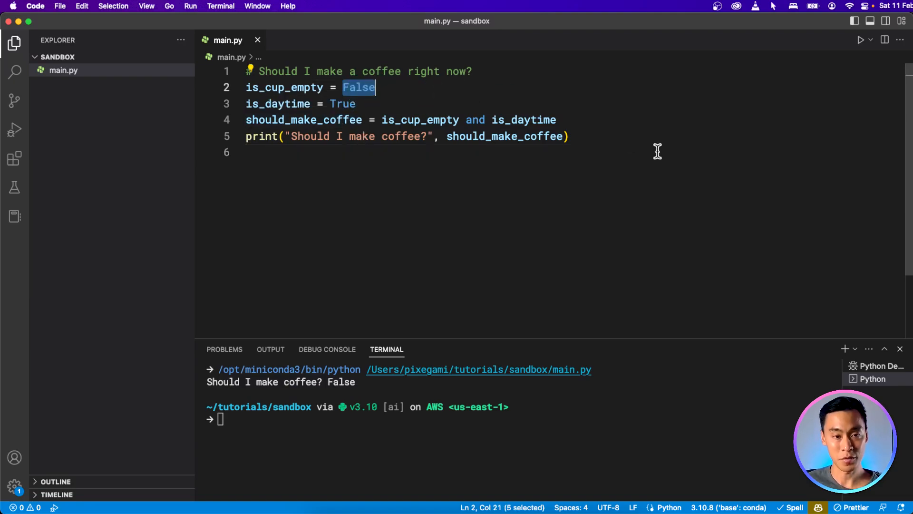
type("True")
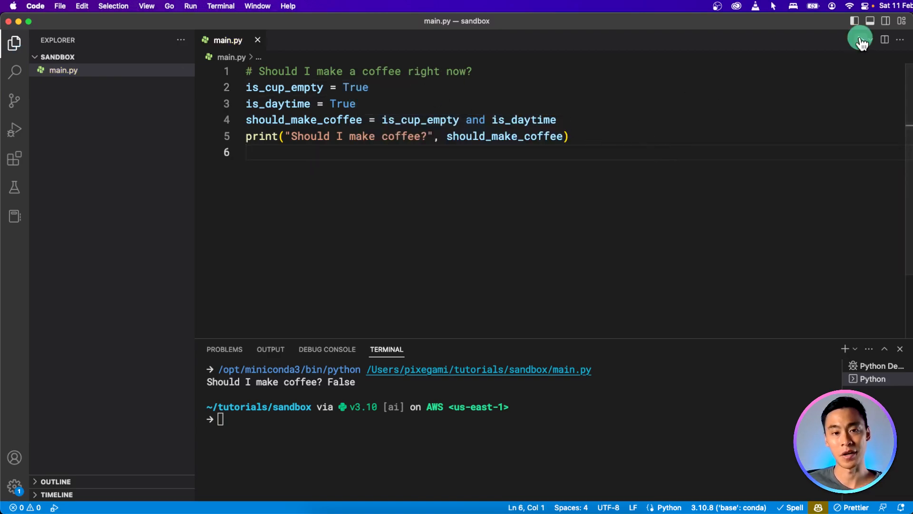
left_click(860, 39)
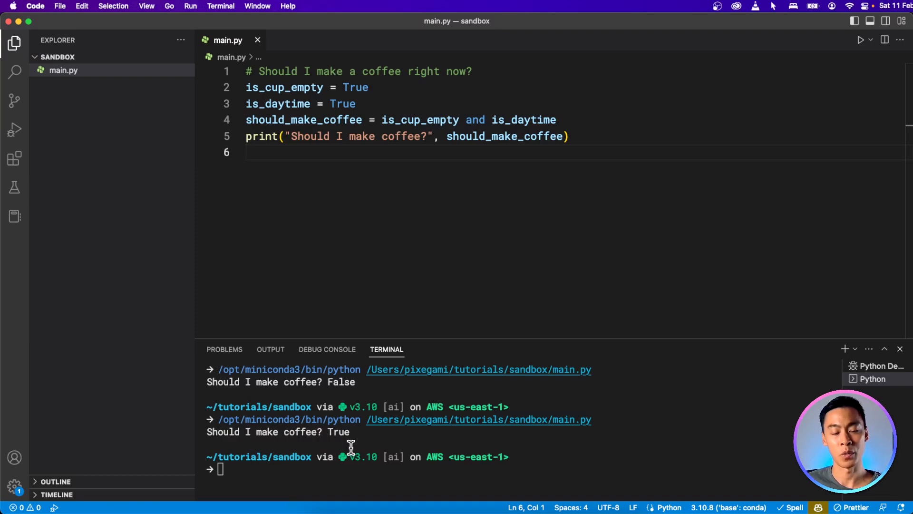
double_click(343, 104)
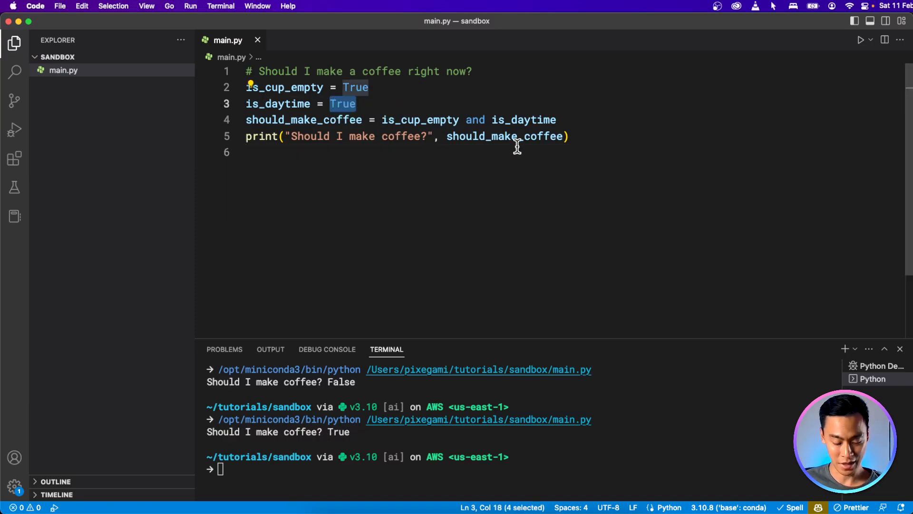
type("False")
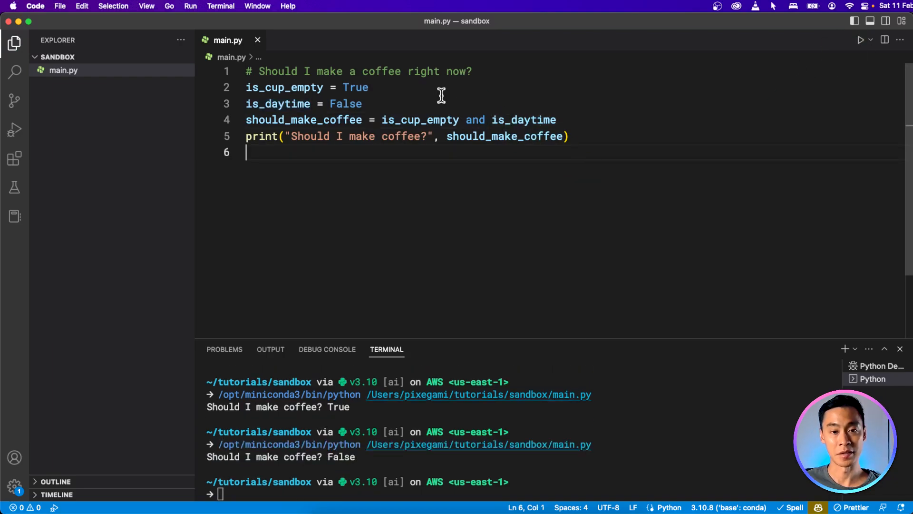
left_click_drag(417, 120, 556, 119)
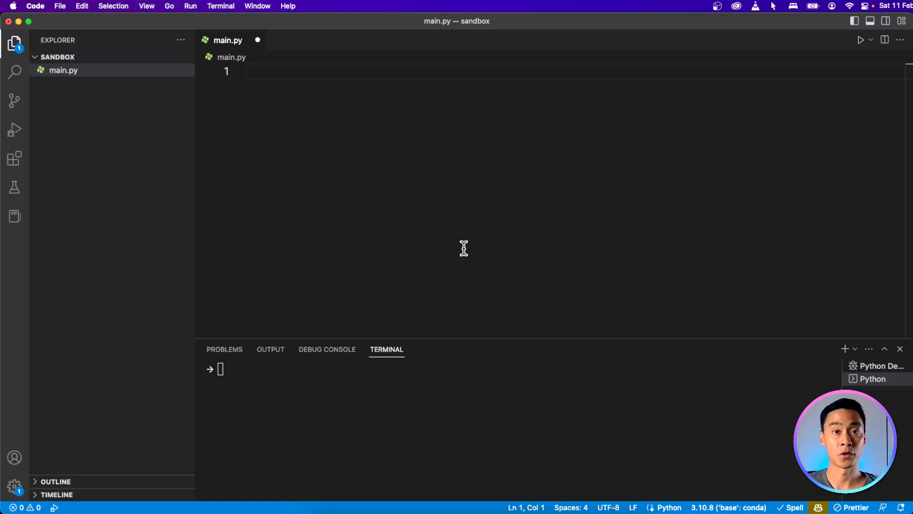
Step: Type the walk-or-drive comment, is_raining = True, should_drive = is_raining or is_far, and print("Should I drive?")
type("# Should I walk or drive to my destination?")
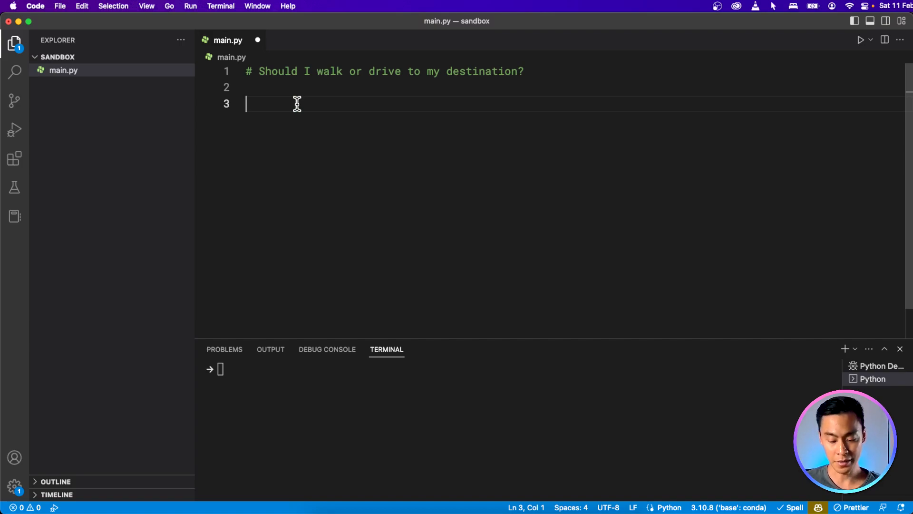
type("is_raining = True")
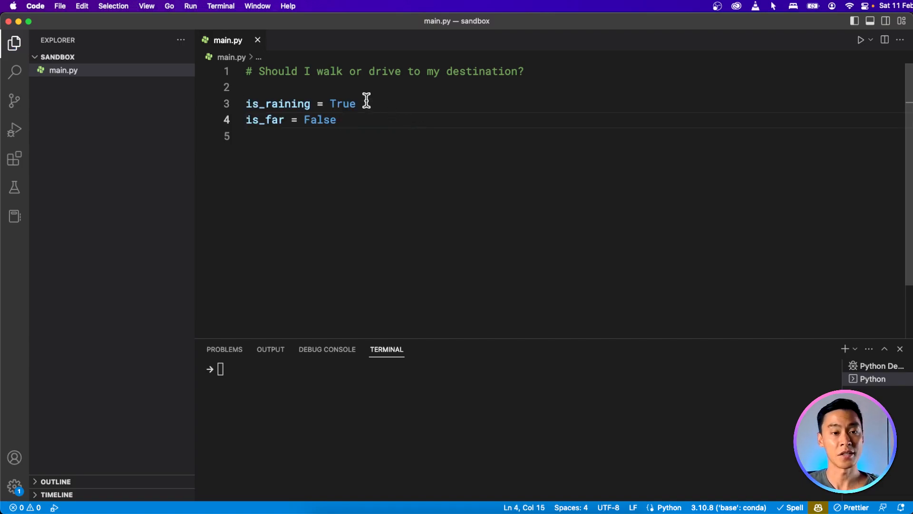
key("enter")
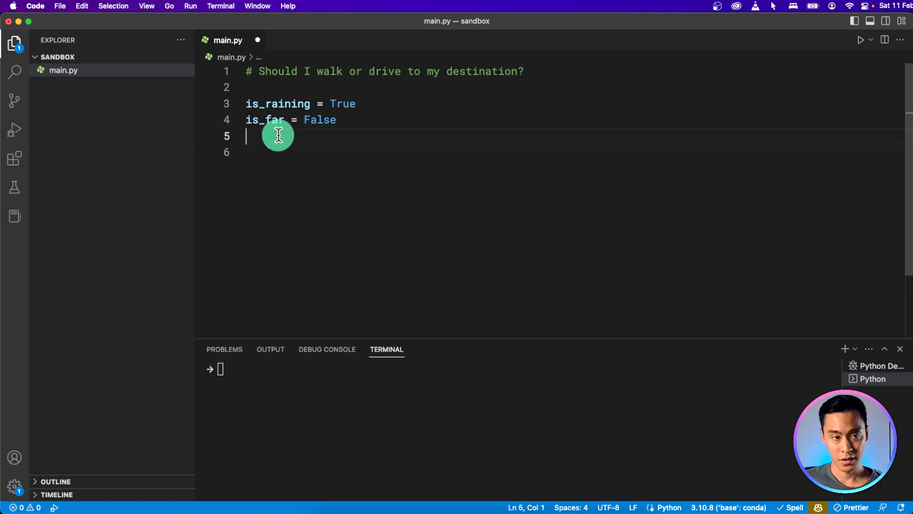
type("should")
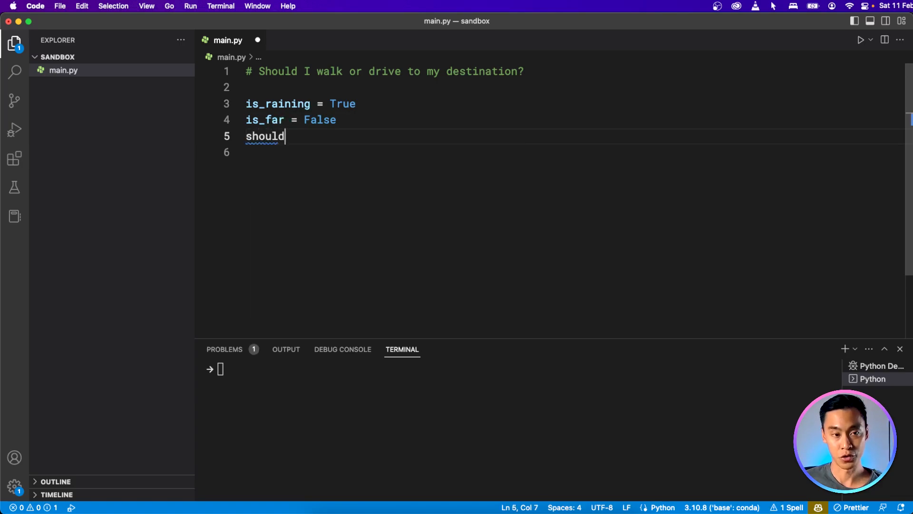
type("_drive =")
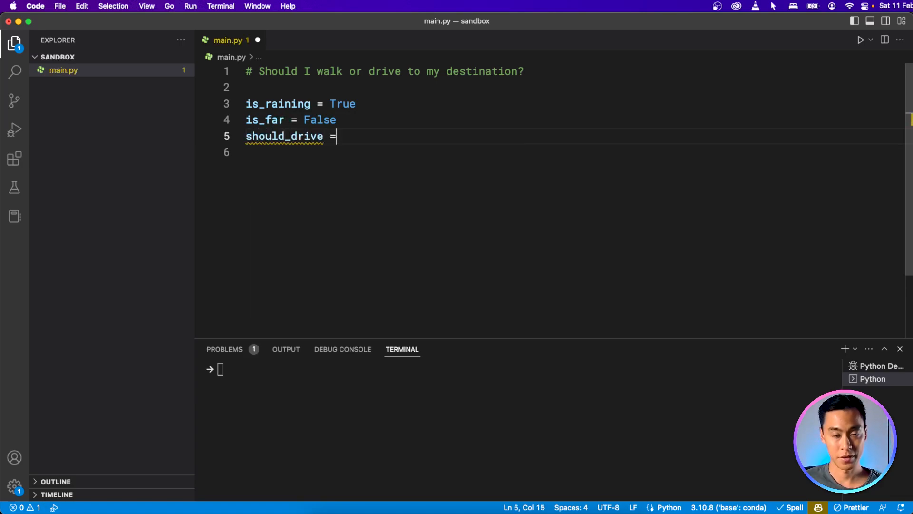
double_click(277, 104)
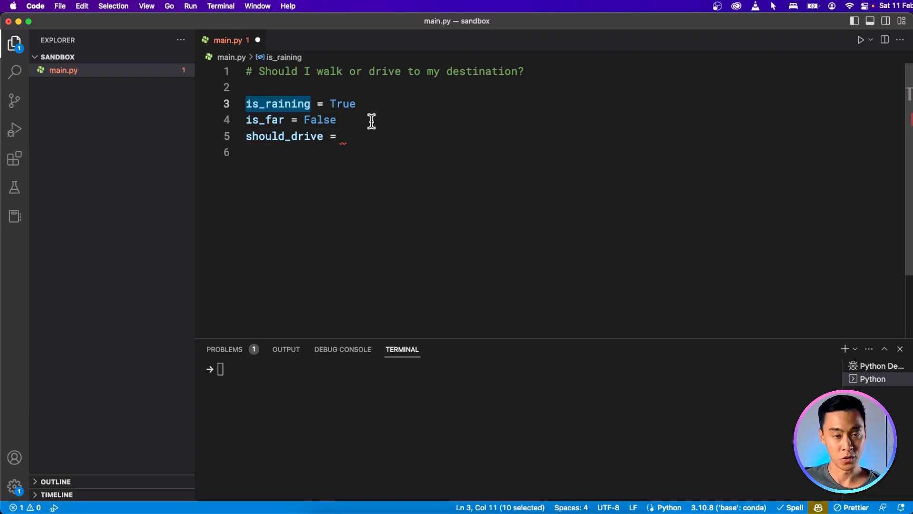
type("is_raining or is_fa")
left_click(573, 152)
type("p")
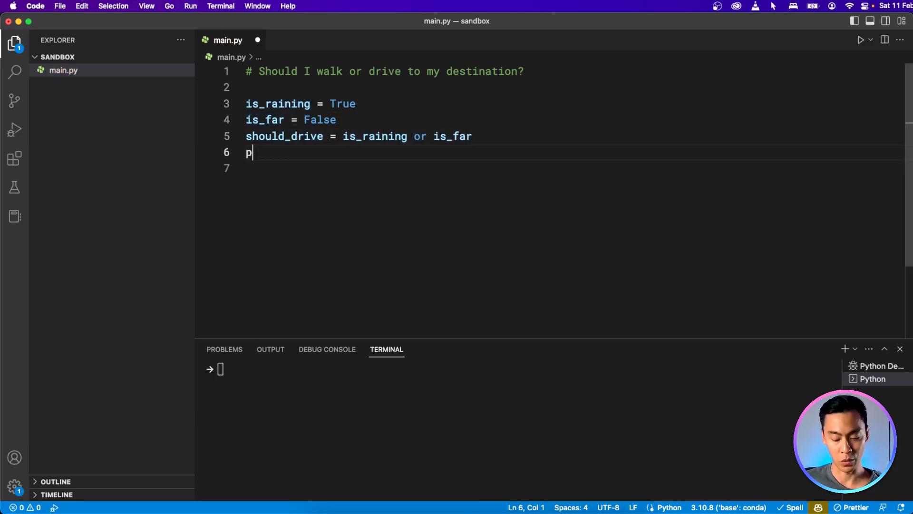
type("rint(\"Should I drive?\", should_drive)")
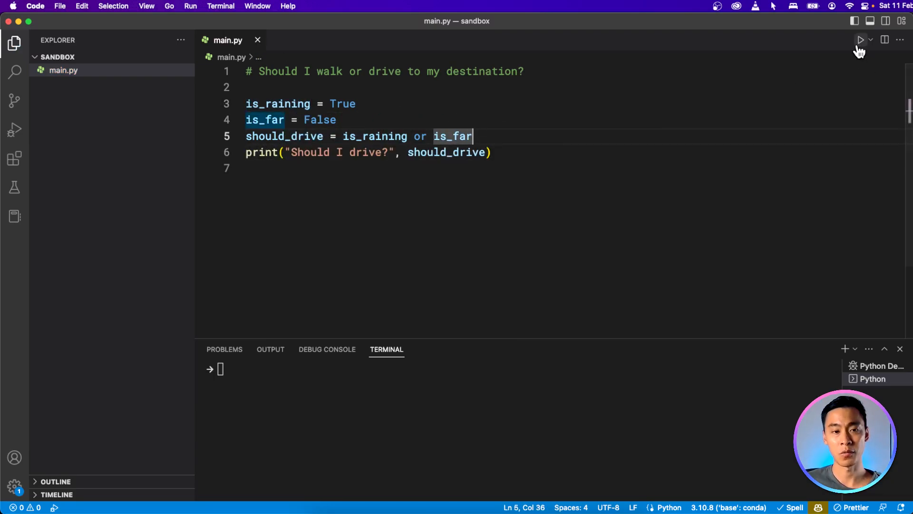
Step: Run the drive script showing True, then change is_raining to False
left_click(860, 39)
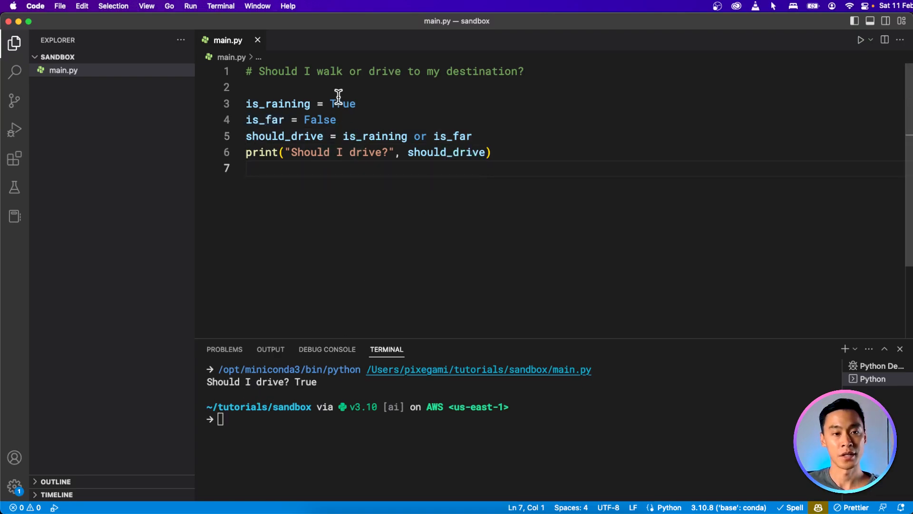
mouse_move(337, 120)
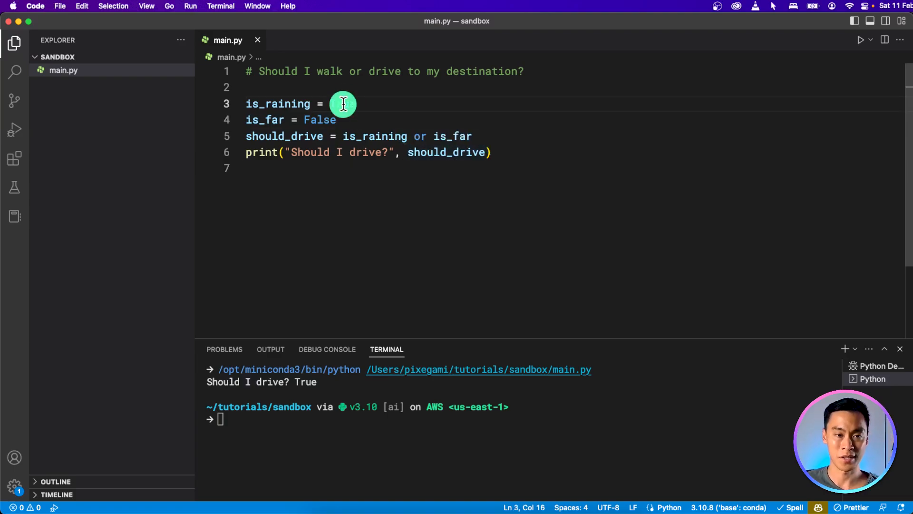
type("False")
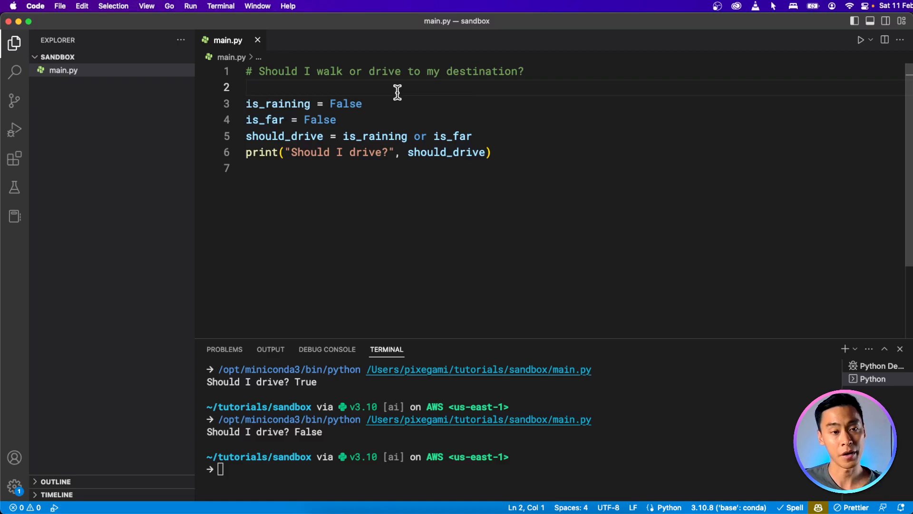
Step: Add distance_meters = 2000 and make is_far read distance_meters > 1000
type("distance_meters =")
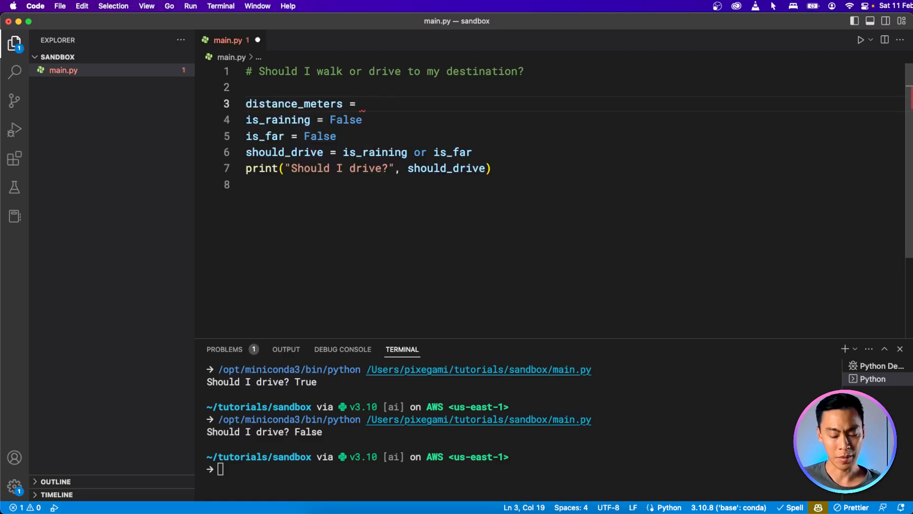
type("2000")
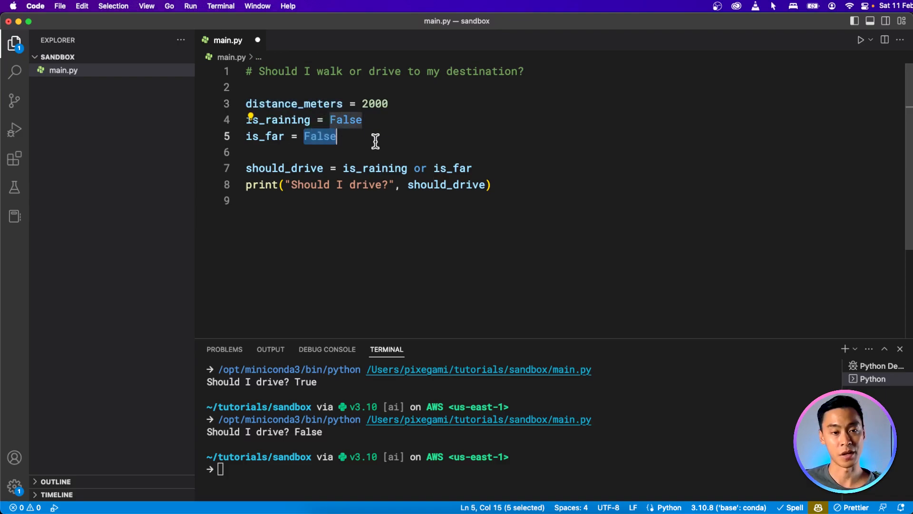
type("distance_meters")
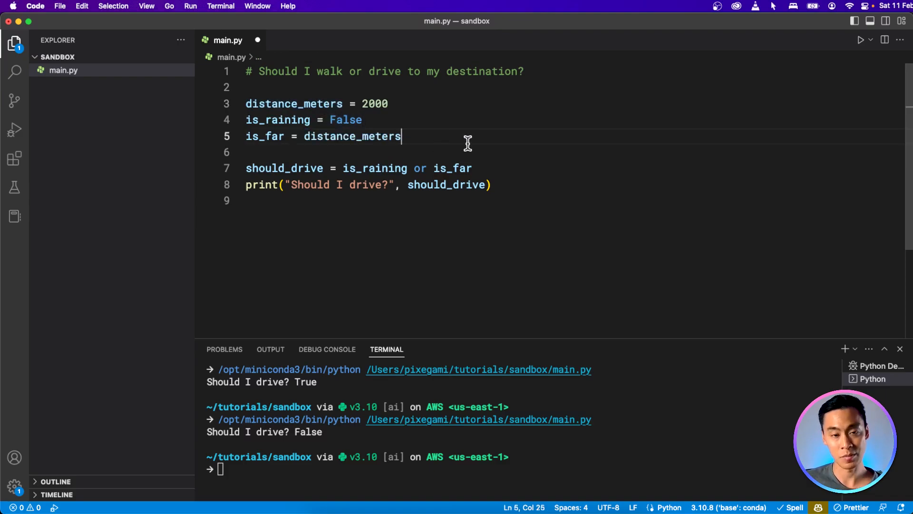
type("> 1000")
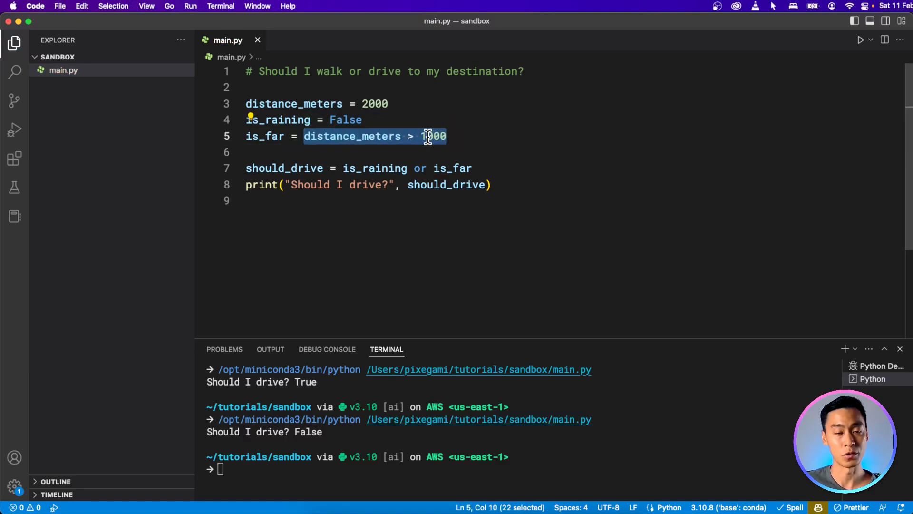
Step: Change distance_meters to 200, rerun the script, and lower the is_far threshold to 500
left_click(448, 136)
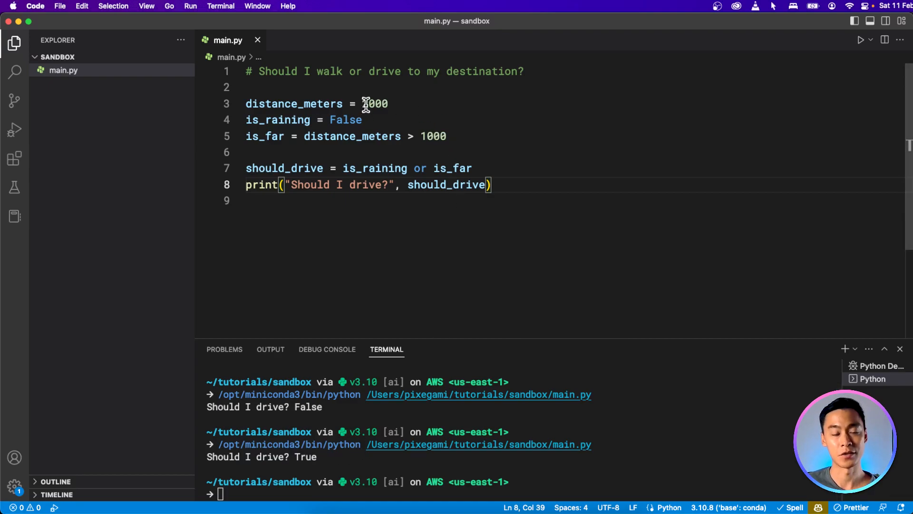
type("2000")
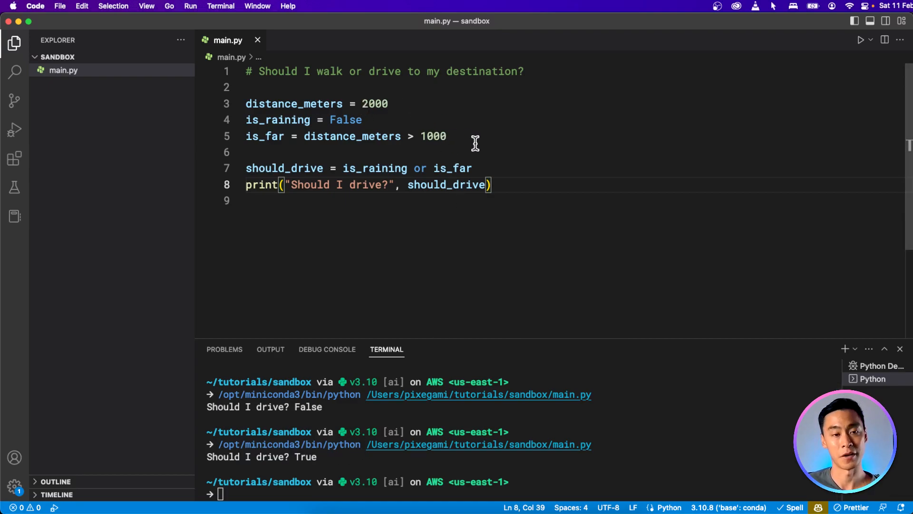
key("Backspace")
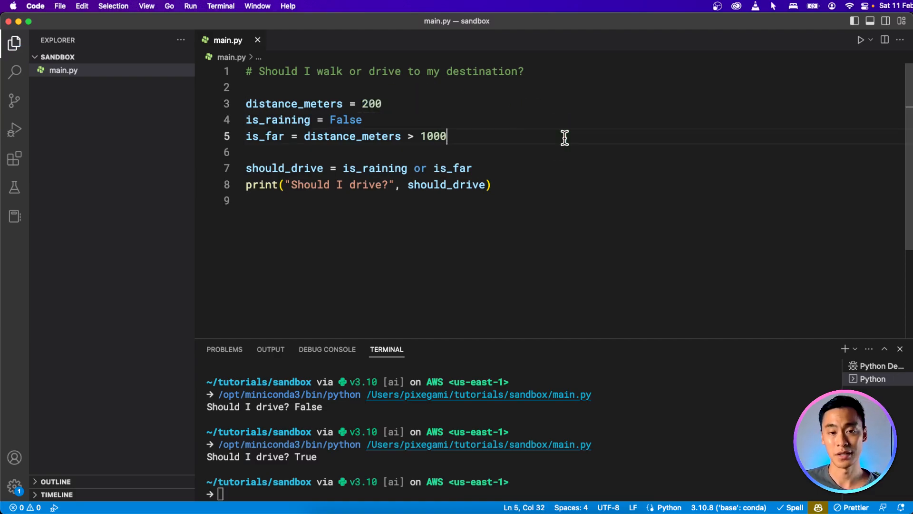
left_click(861, 40)
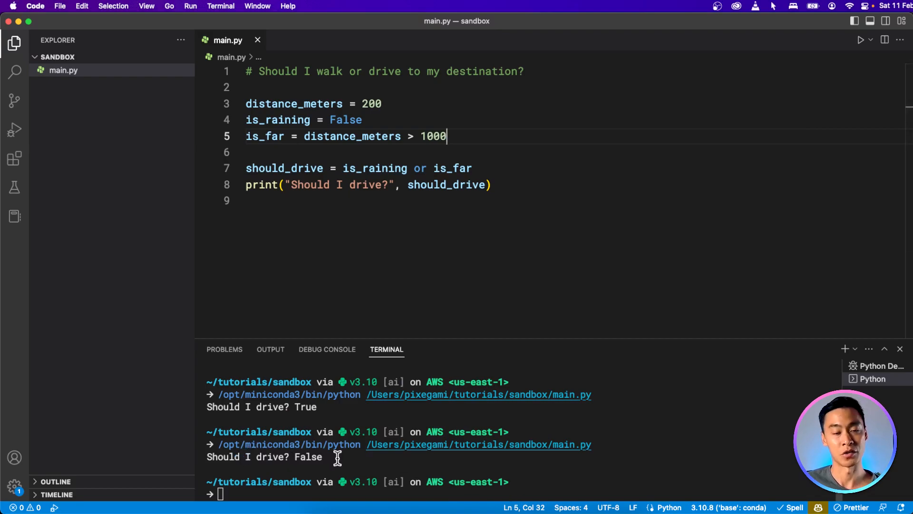
mouse_move(384, 104)
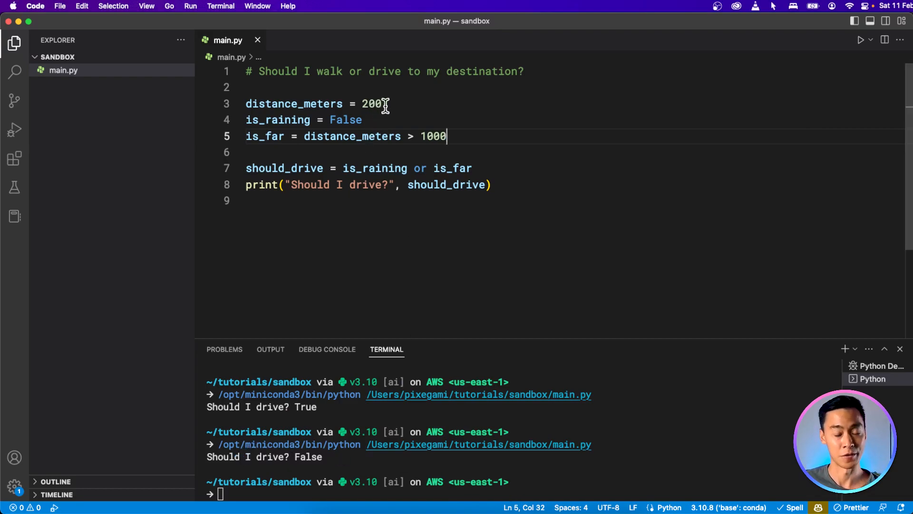
type("500")
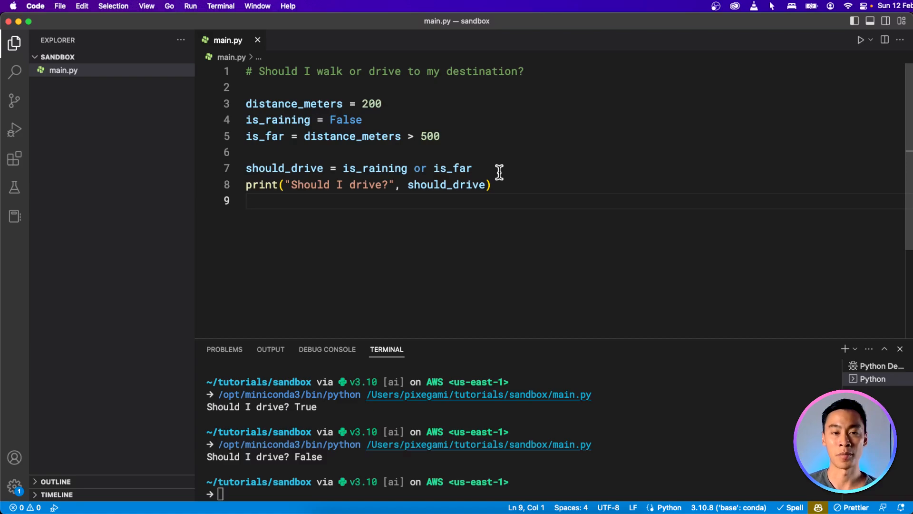
mouse_move(447, 127)
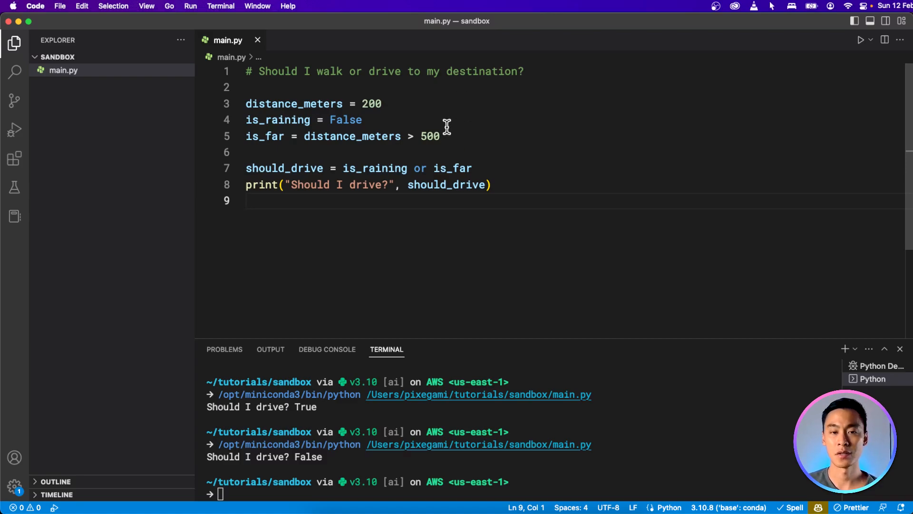
Step: Put (distance_meters > 500) in place of is_far in should_drive and remove the is_far line
left_click_drag(274, 136, 440, 137)
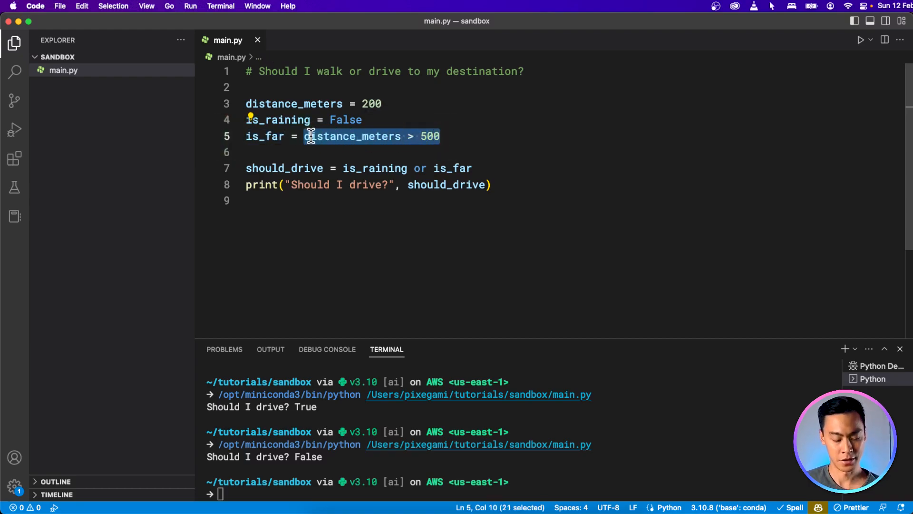
mouse_move(445, 168)
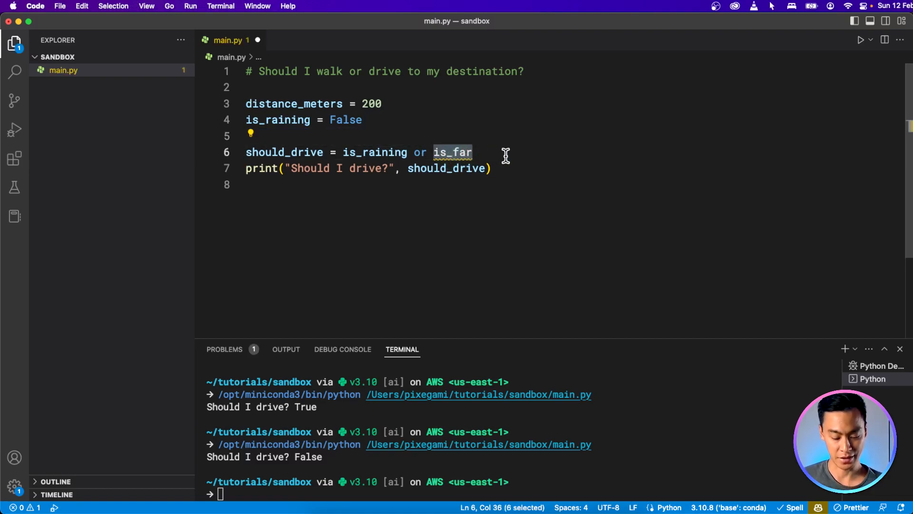
type("(distance_meters > 500)")
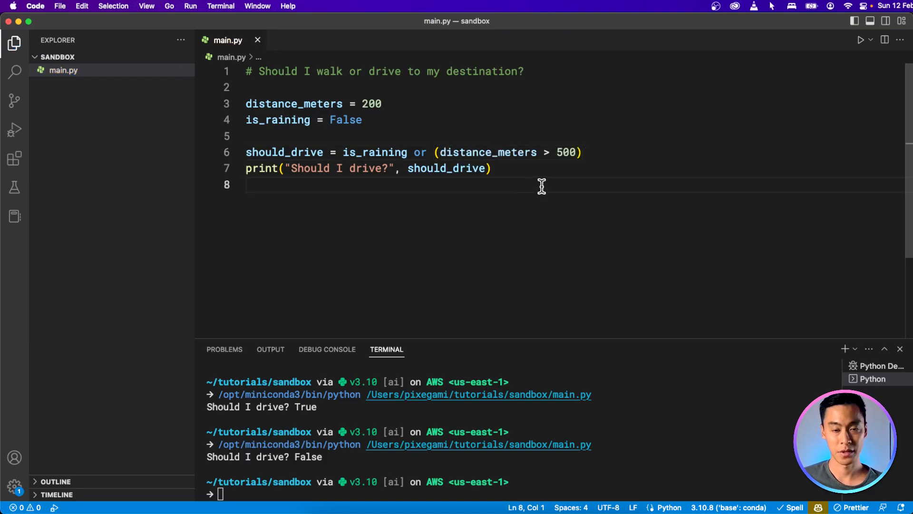
mouse_move(428, 153)
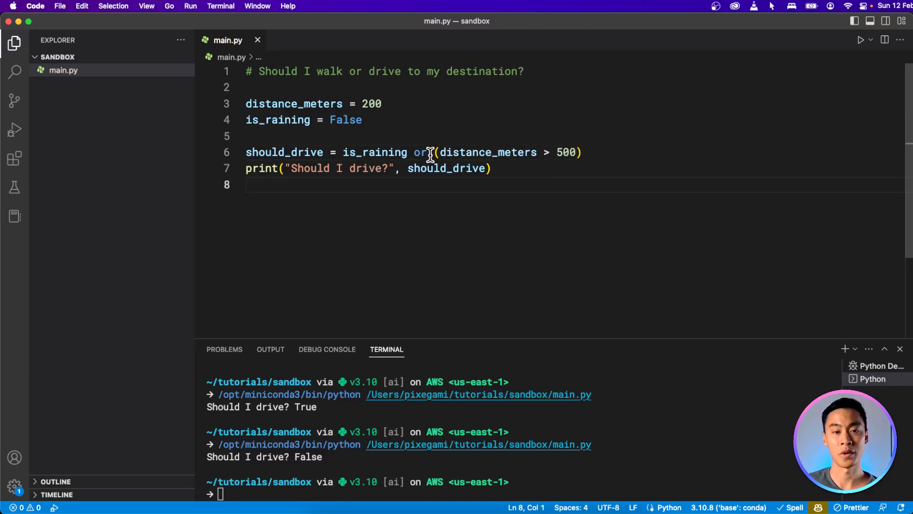
left_click_drag(434, 152, 581, 152)
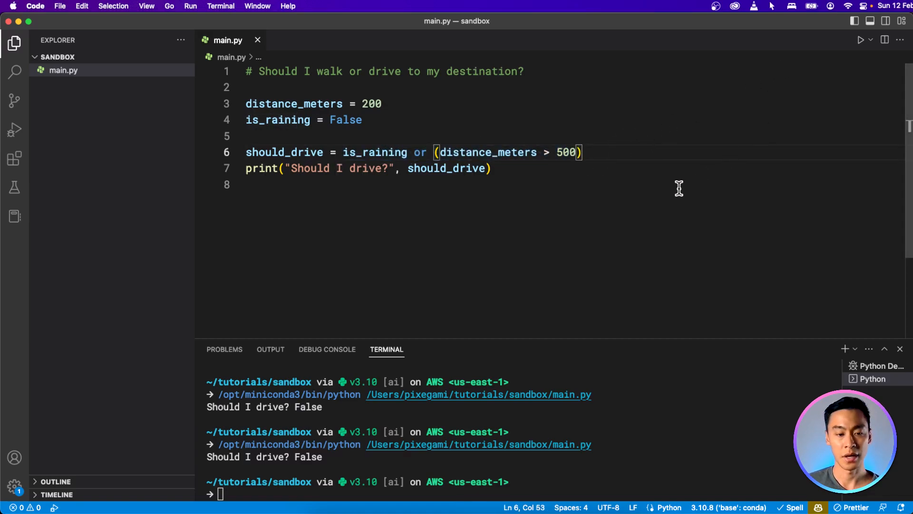
mouse_move(573, 176)
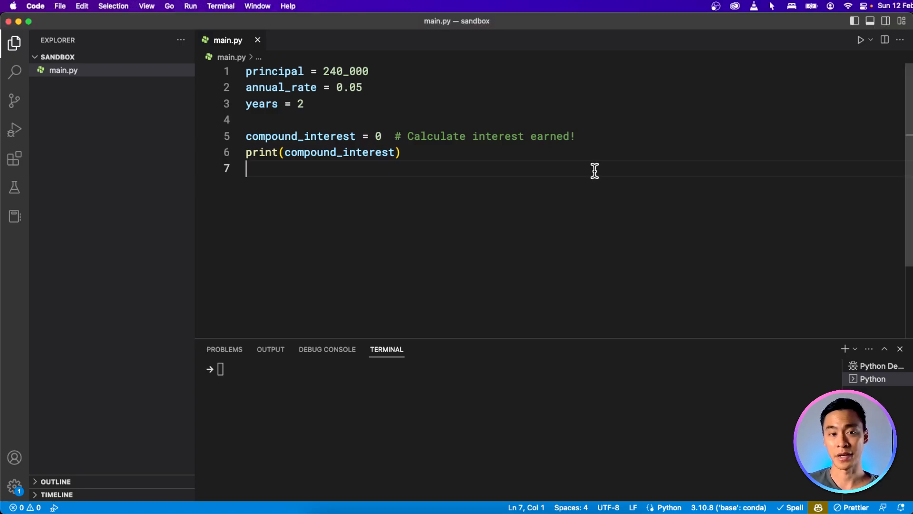
Step: Set the total to principal * (1 + annual_rate) ** years and run main.py, printing 264600.0
type("principal * (1 + annual_rate) ** years")
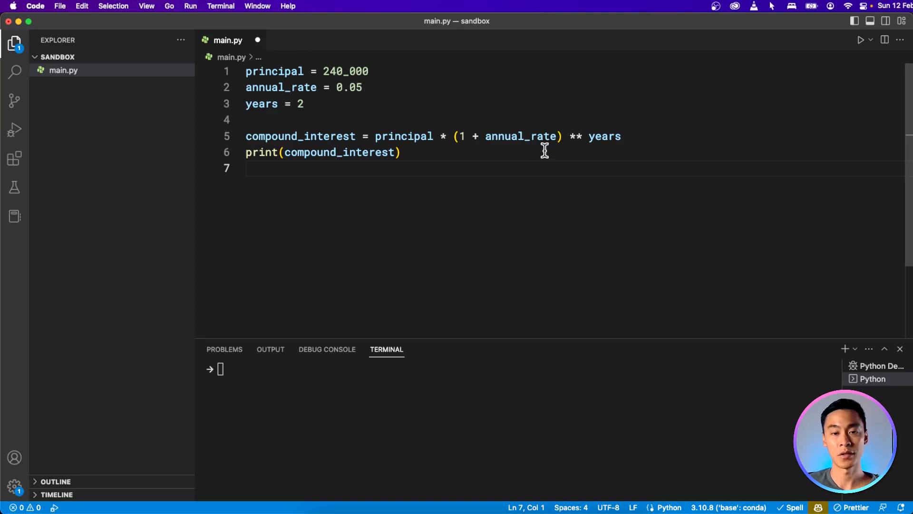
left_click(402, 152)
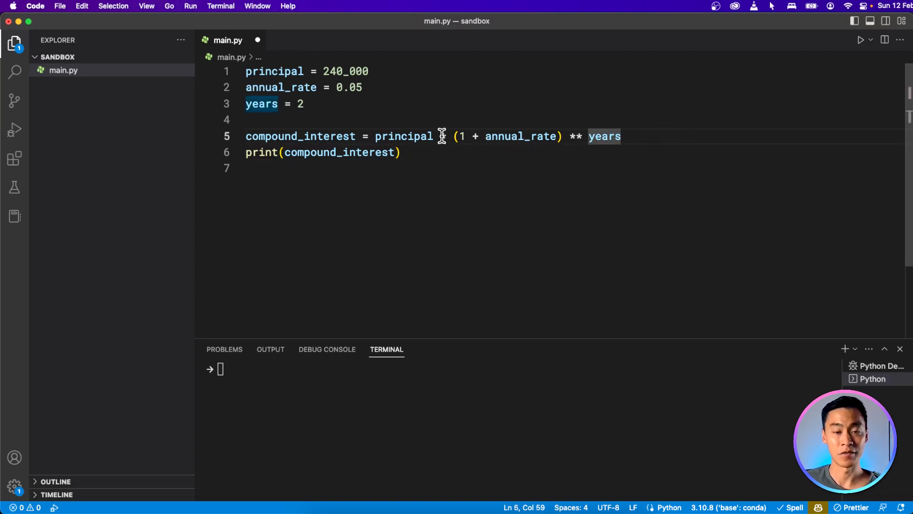
type("*")
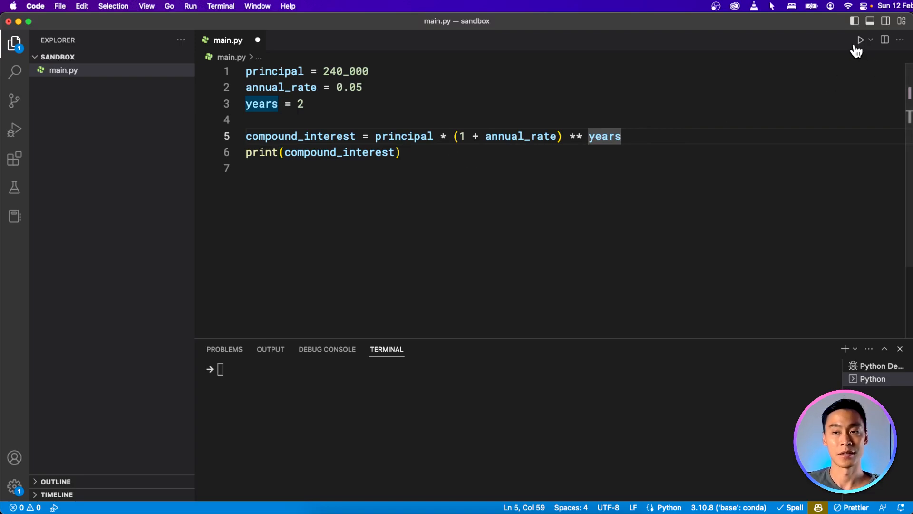
left_click(861, 39)
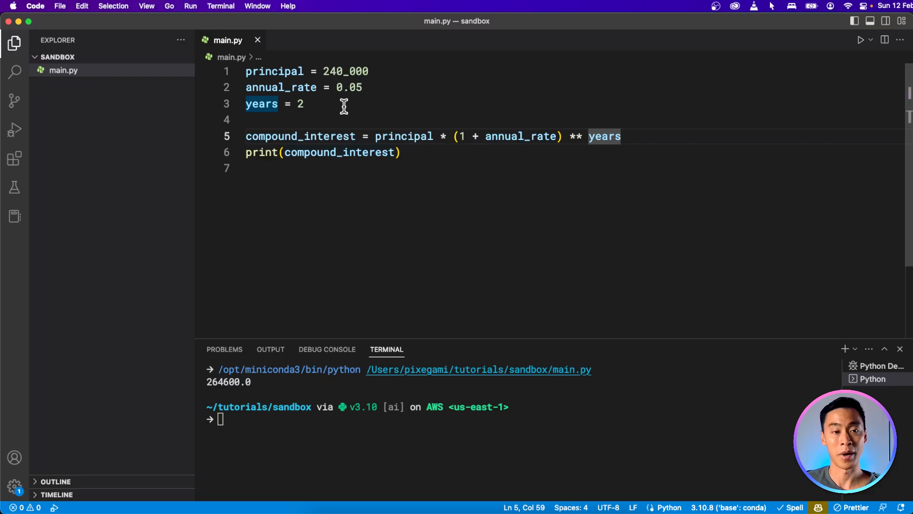
mouse_move(384, 172)
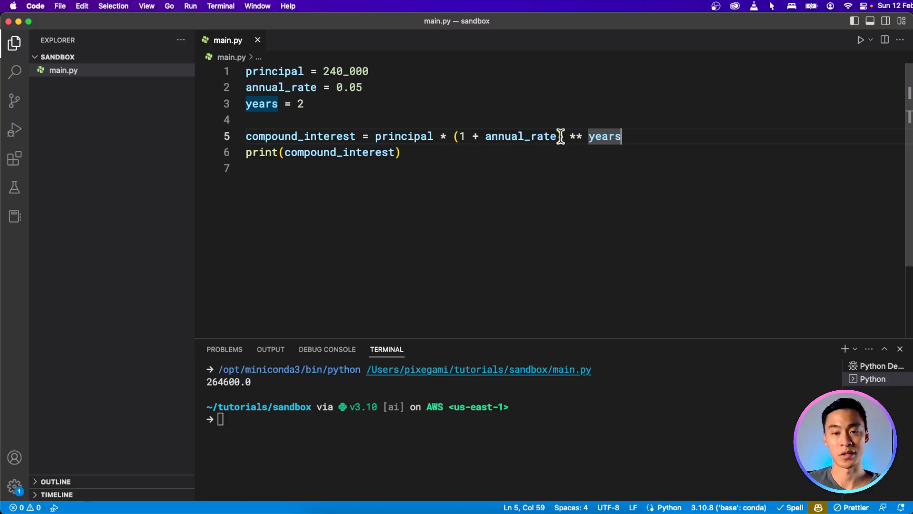
mouse_move(521, 136)
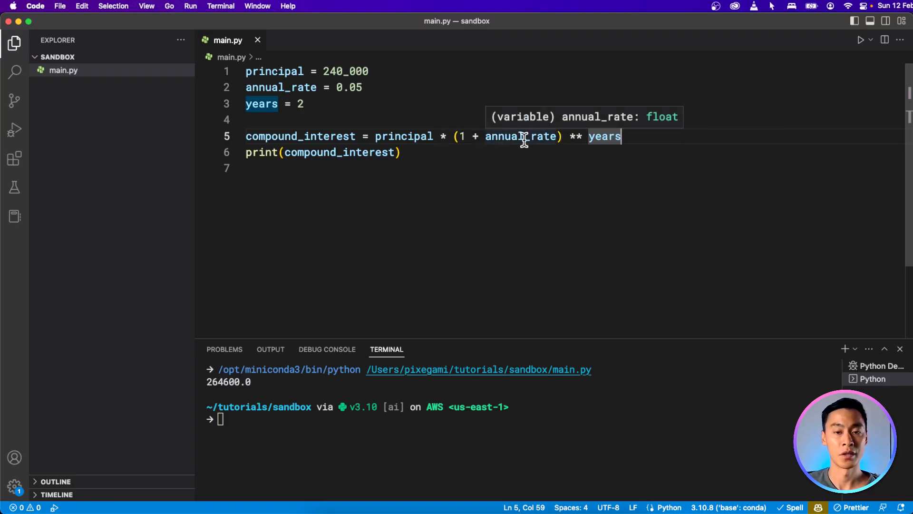
mouse_move(404, 136)
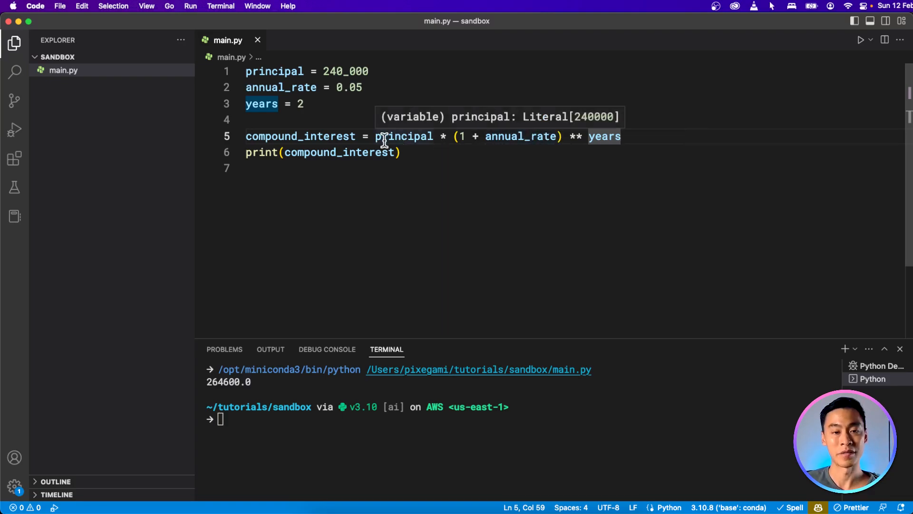